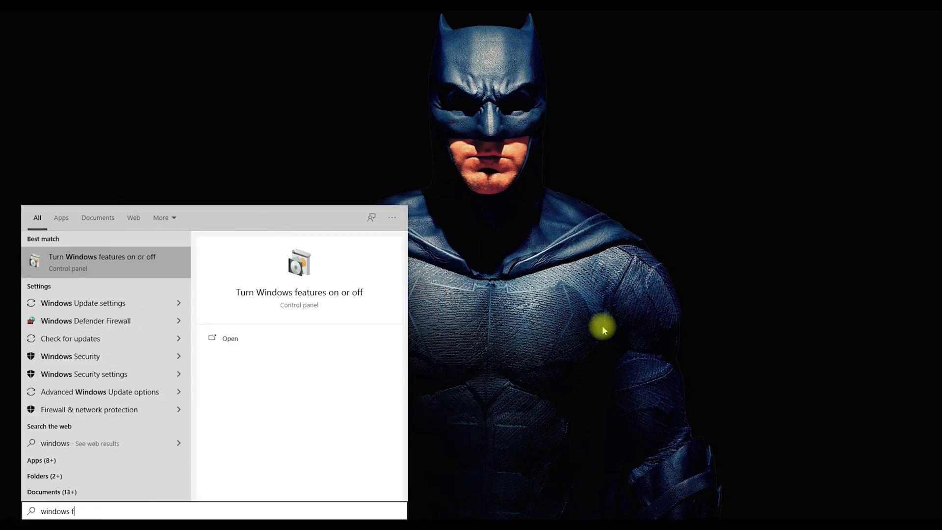
- Find 'Turn Windows features on or off' via Start search and tick Windows Subsystem for Linux
type("eatures")
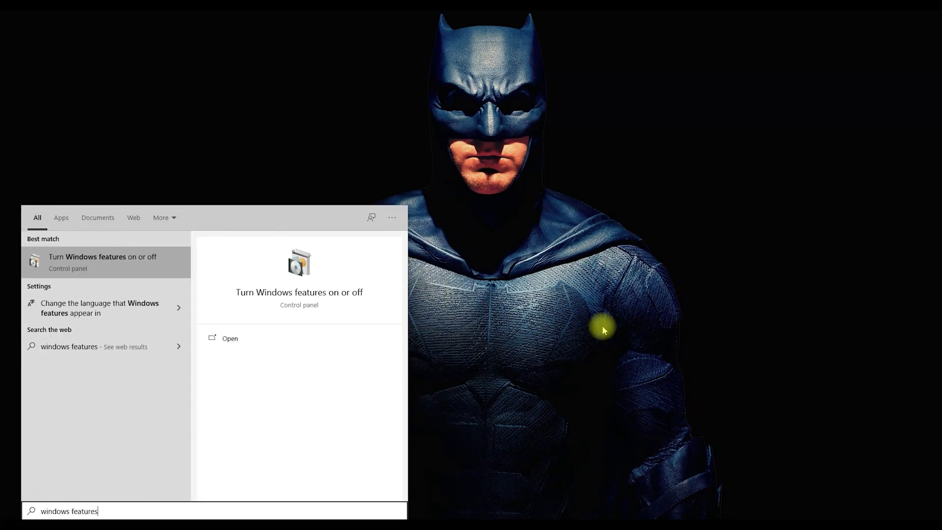
left_click(102, 262)
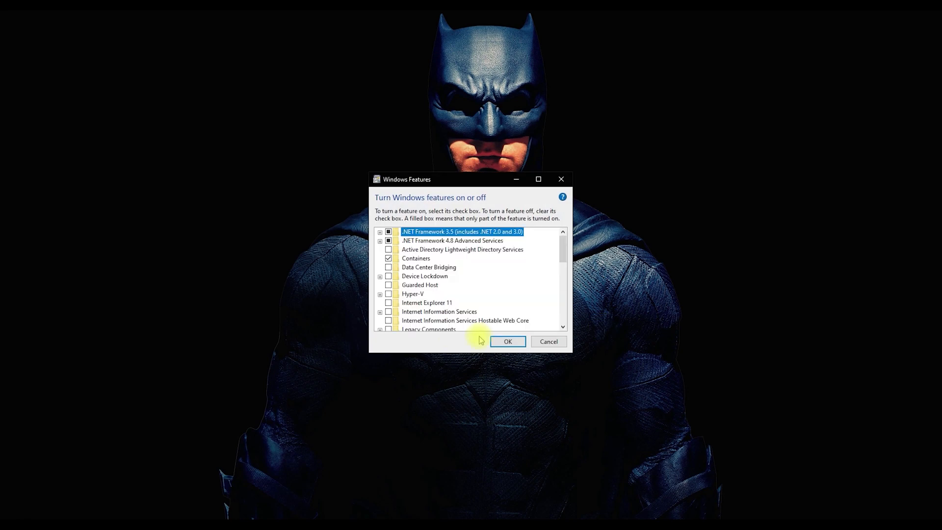
scroll("down", 3)
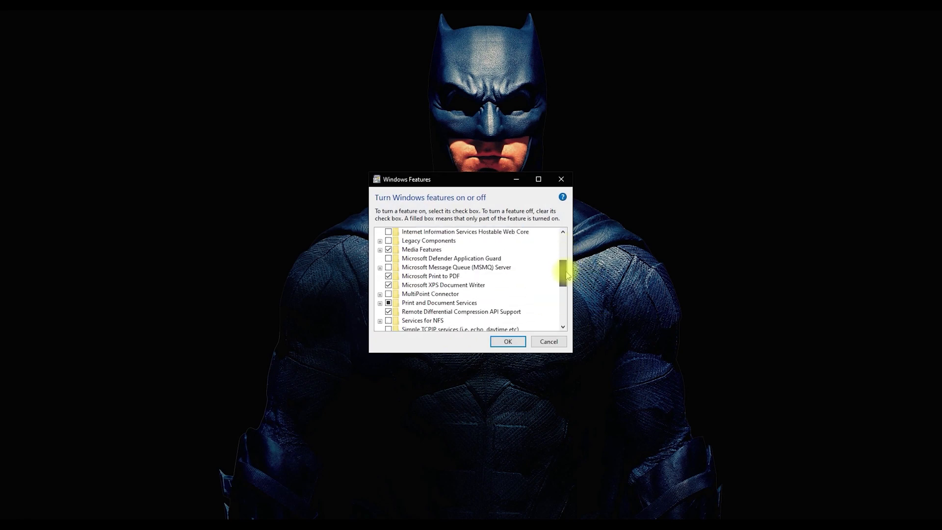
scroll("down", 3)
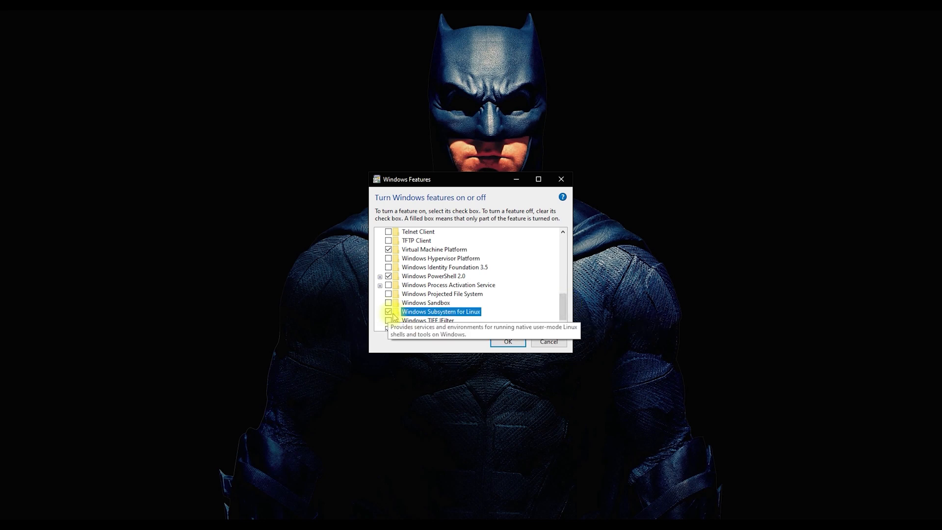
left_click(388, 311)
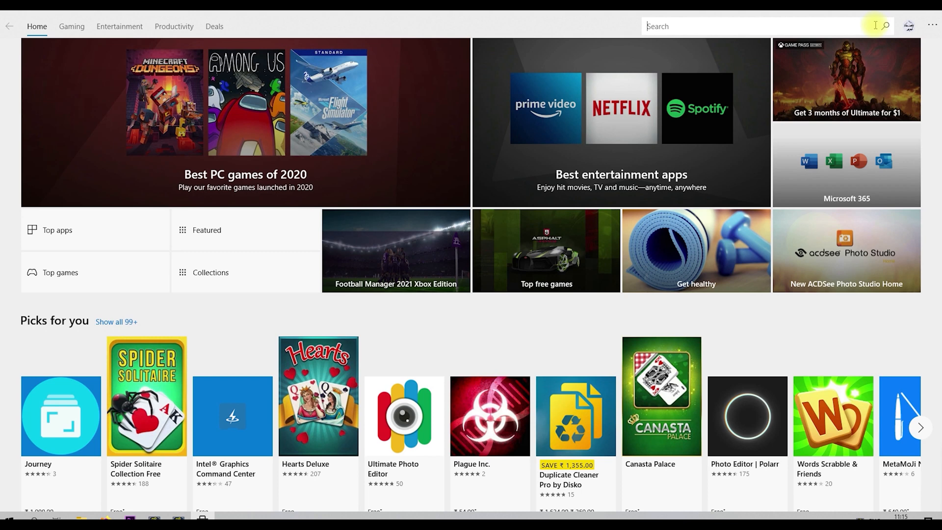
- Search the store for 'ubuntu', install Ubuntu 20.04 LTS and launch it
left_click(873, 26)
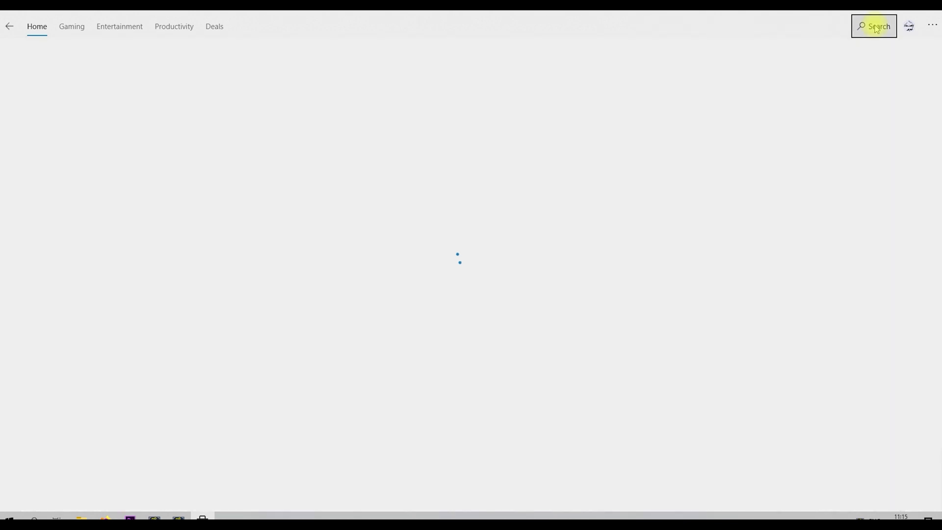
left_click(873, 25)
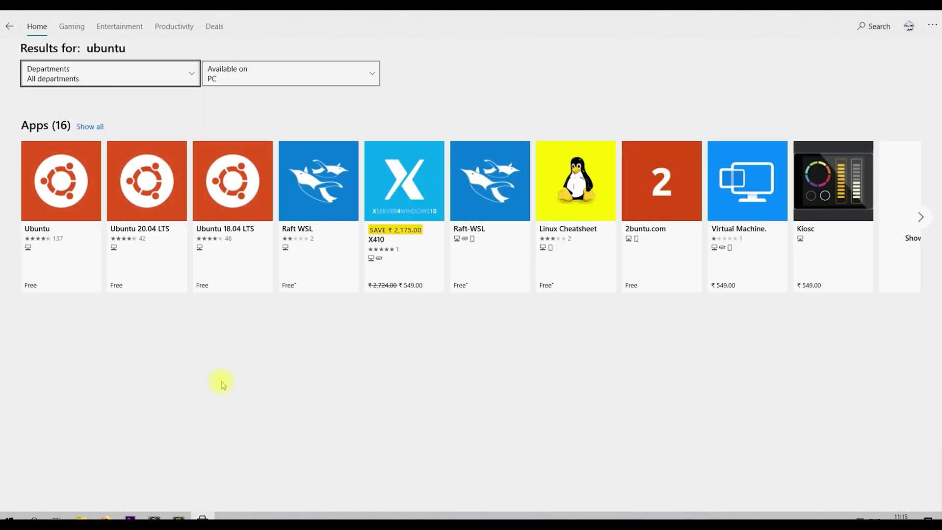
mouse_move(174, 193)
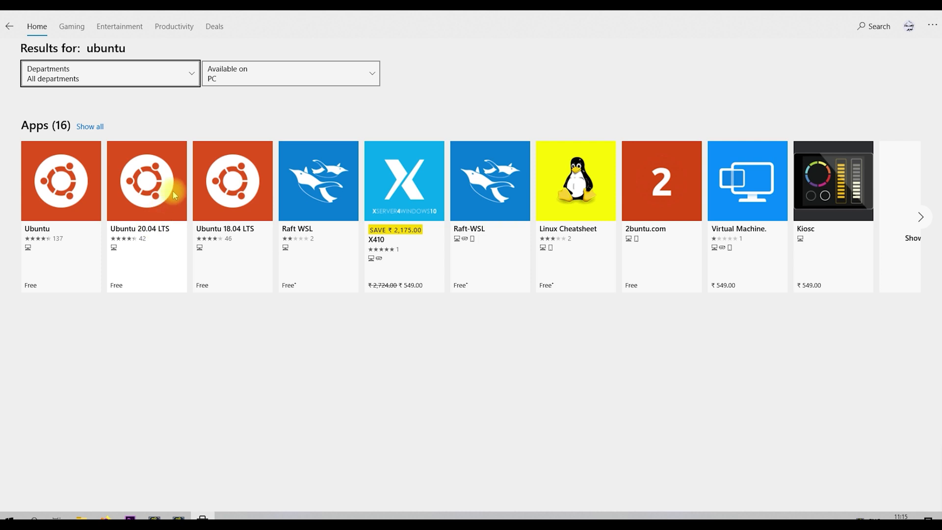
left_click(146, 180)
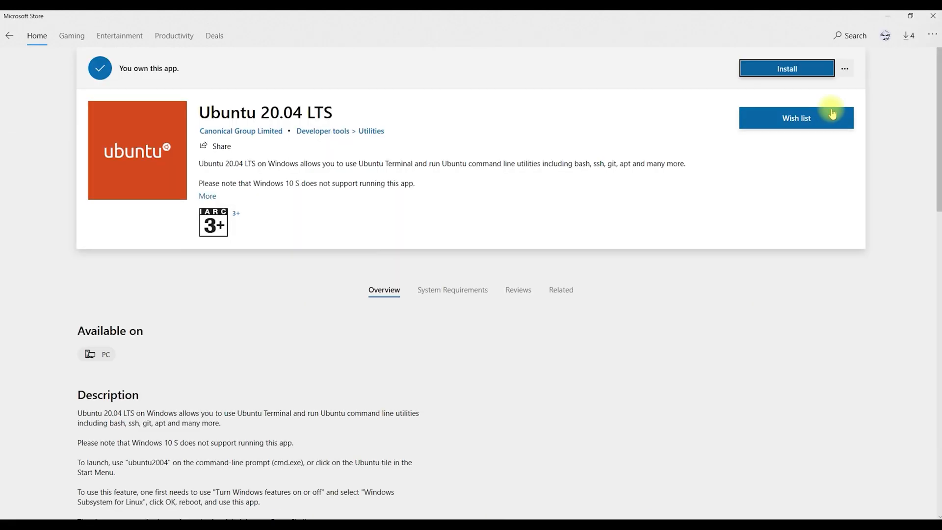
mouse_move(786, 68)
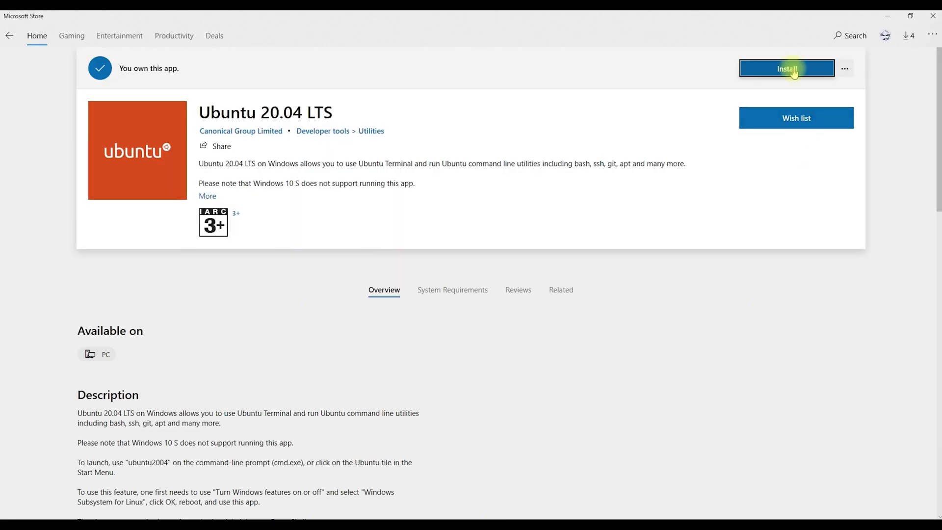
left_click(786, 68)
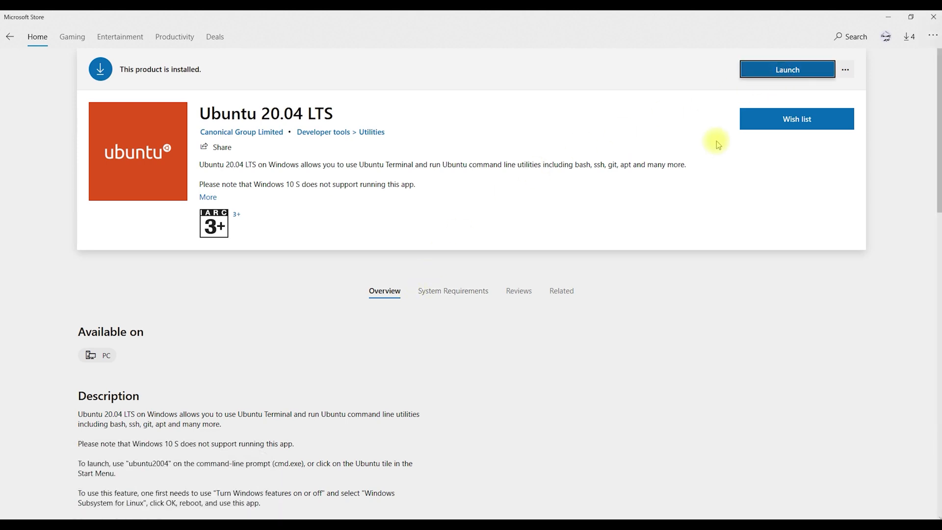
left_click(786, 69)
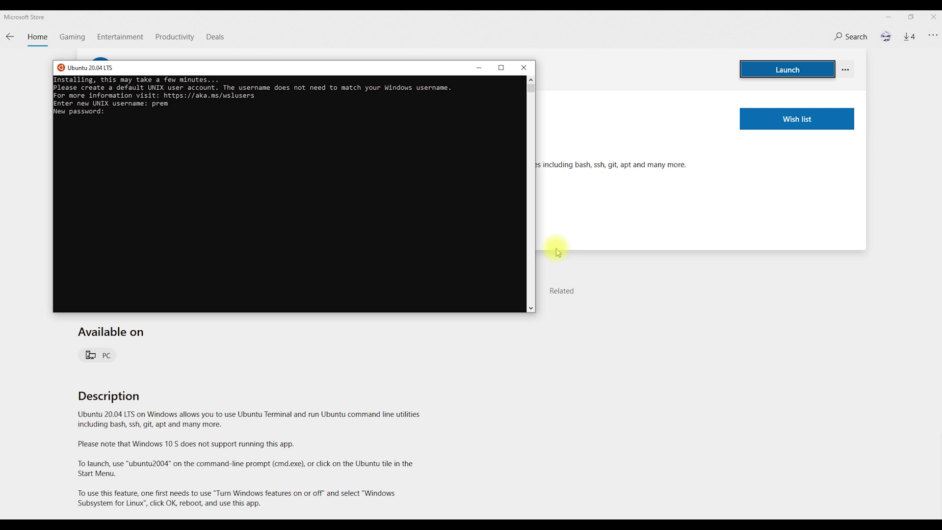
- Confirm the new UNIX account and run 'sudo apt-get update' with the sudo password
key("Return")
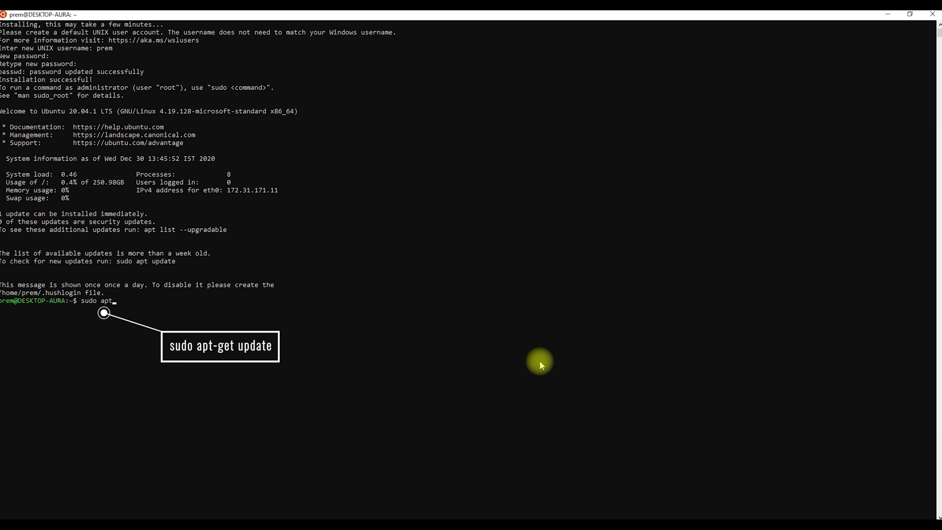
type("-")
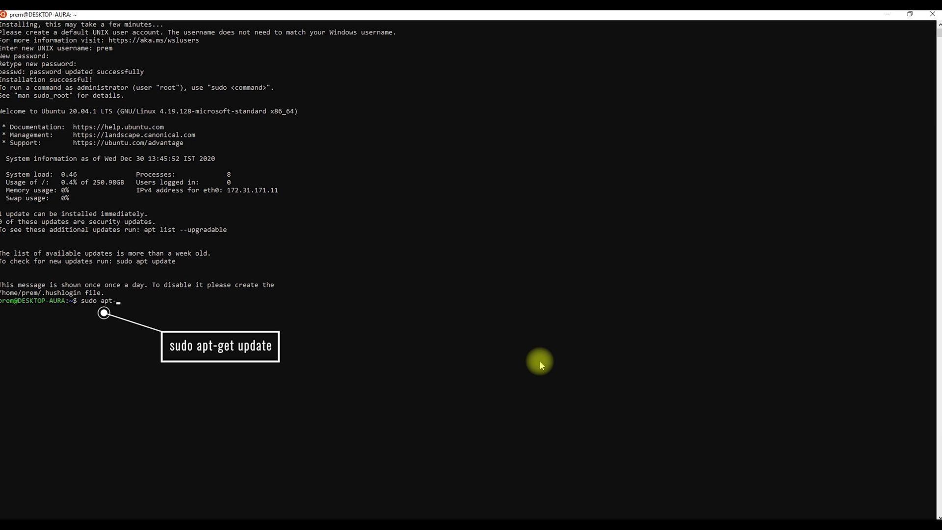
type("get up")
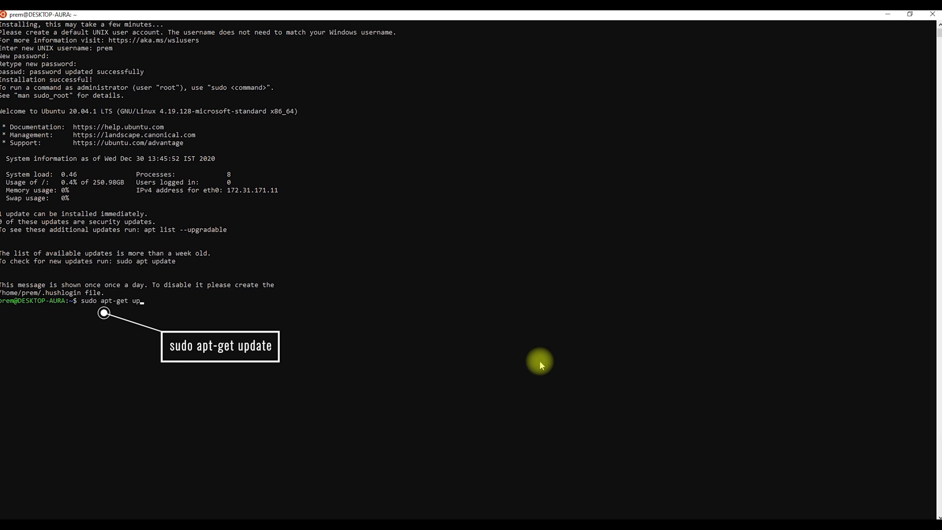
type("date")
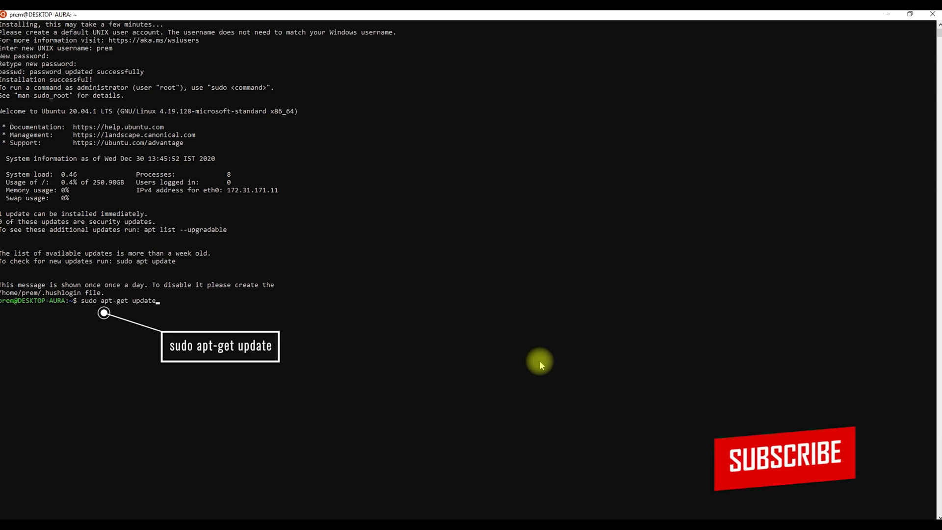
key("Return")
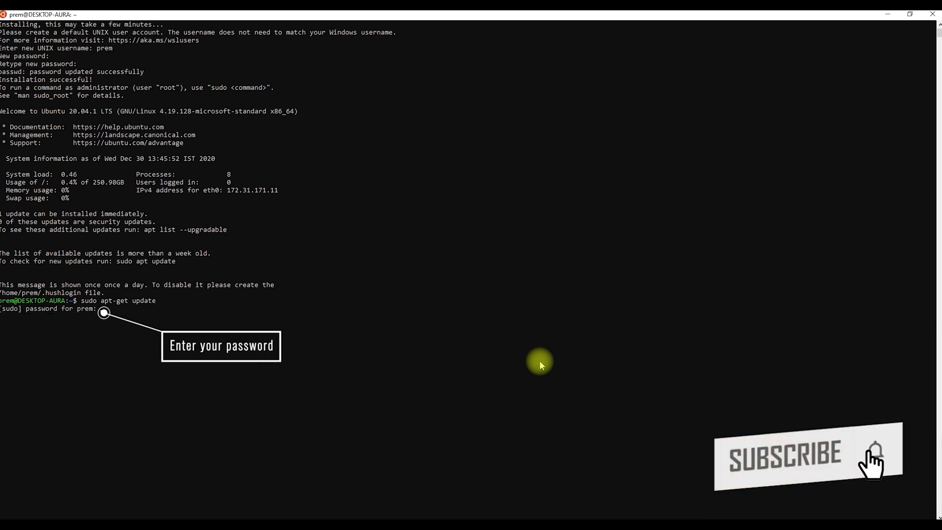
key("Return")
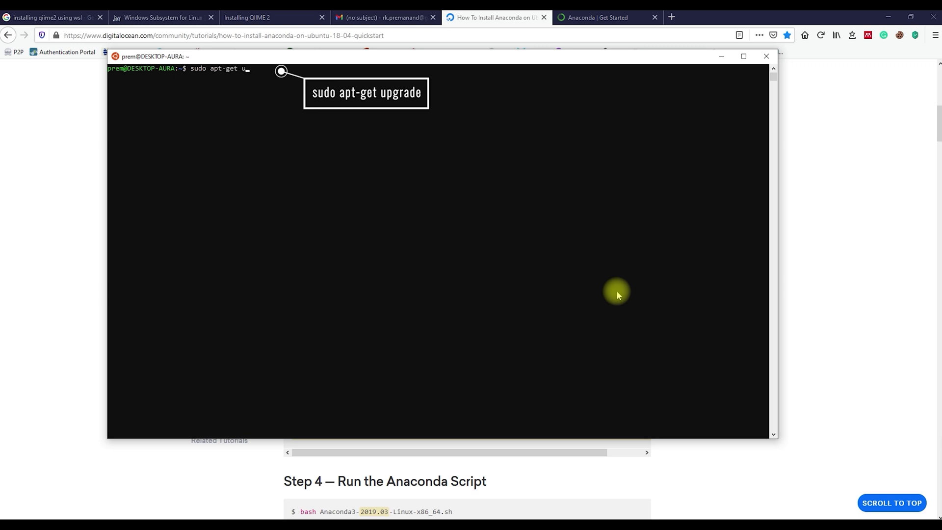
- Run 'sudo apt-get upgrade' and answer Y to the 139-package upgrade
type("pgrade")
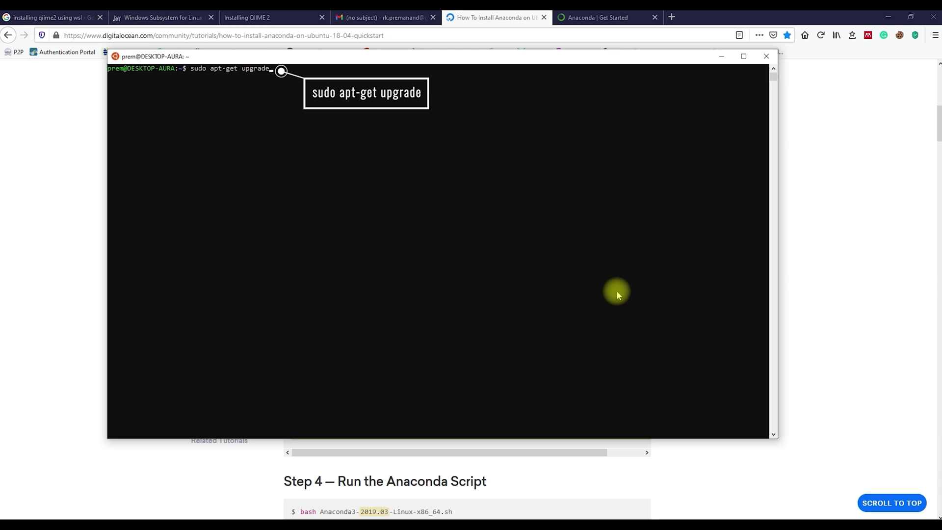
key("Return")
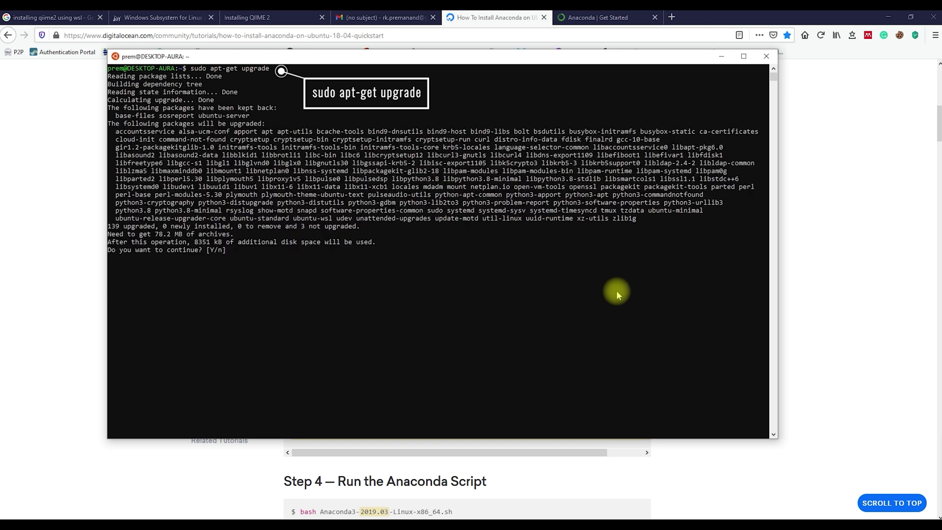
type("Y")
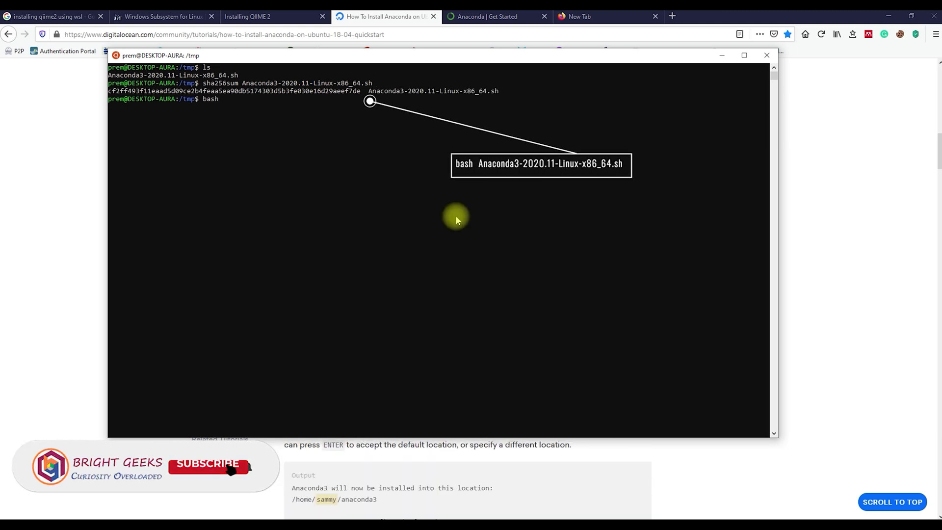
- Run the Anaconda3 2020.11 installer, accept its license and answer yes to conda init
key("Return")
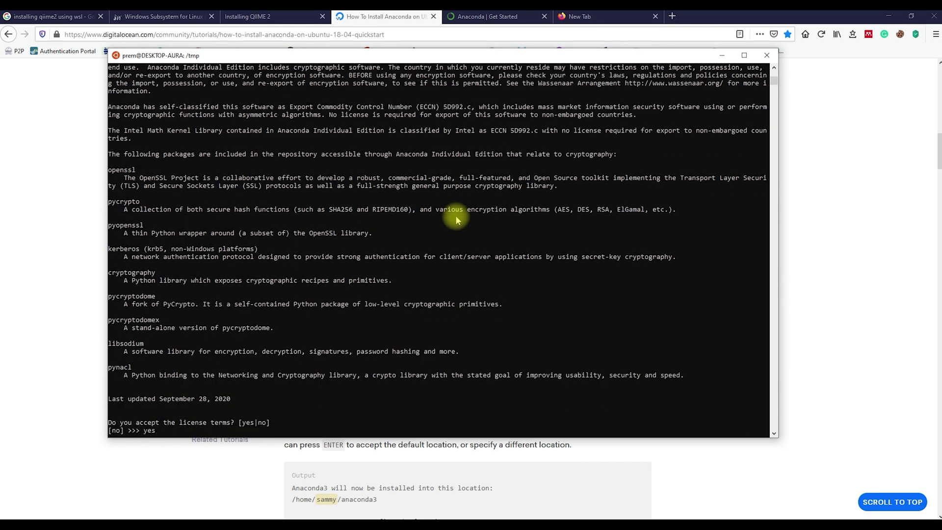
key("Return")
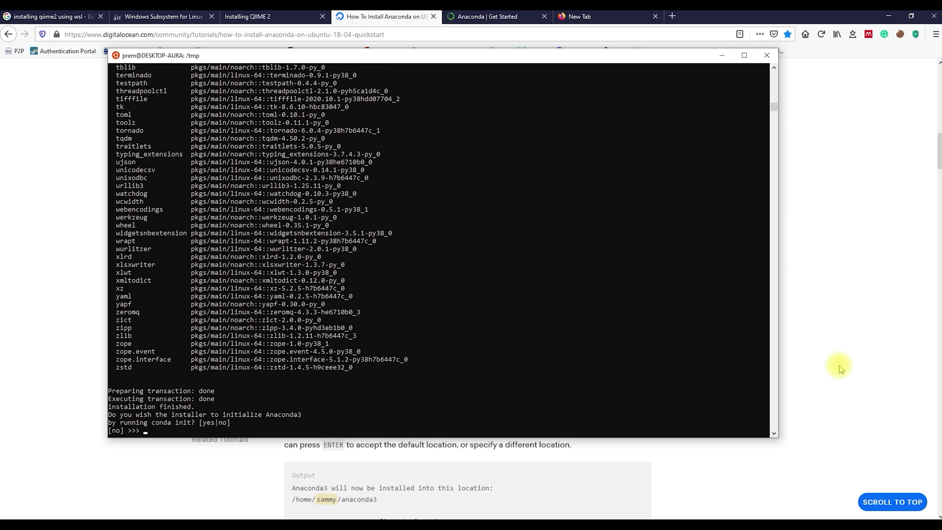
type("yes")
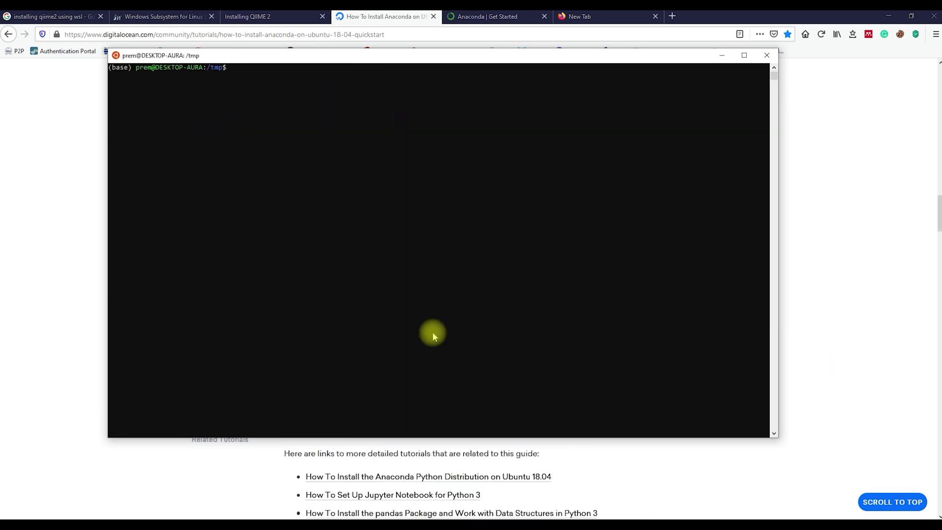
- Run conda list, then create the my_env environment with Python 3, answering y
type("conda list")
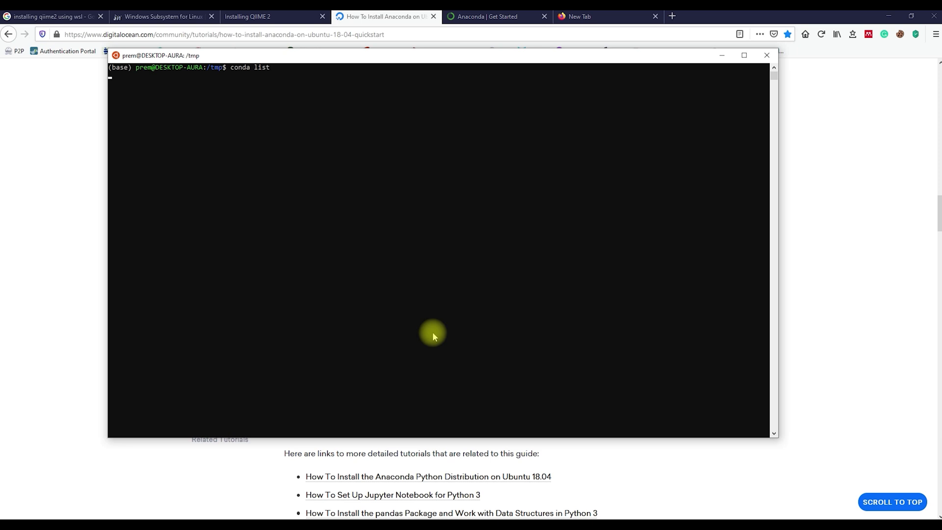
key("Return")
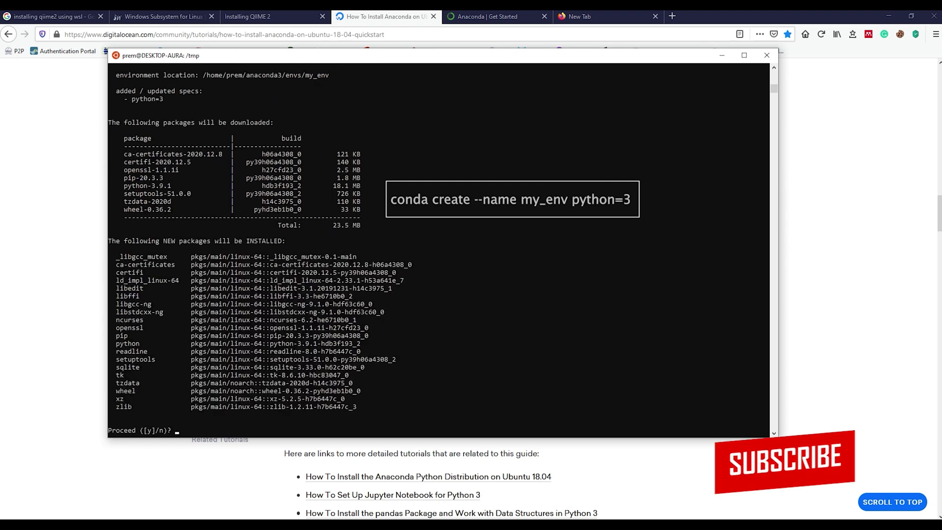
type("y")
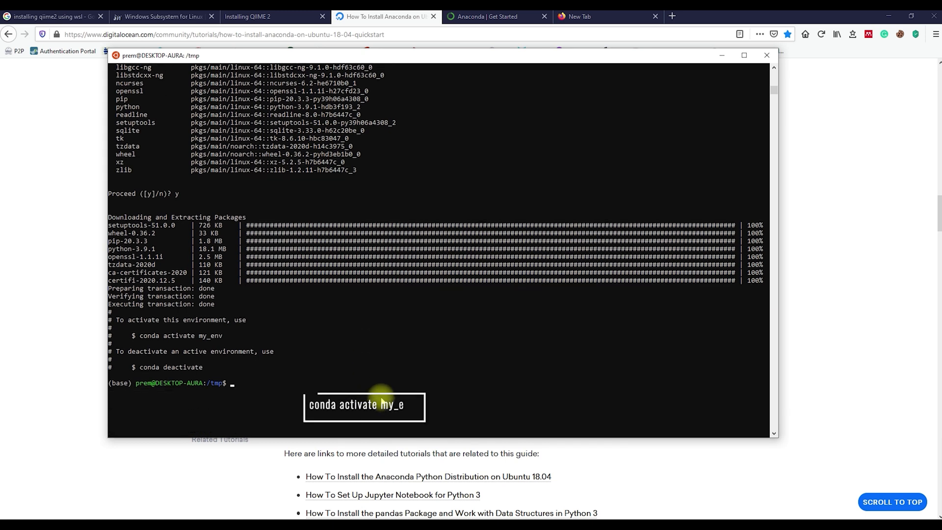
key("Return")
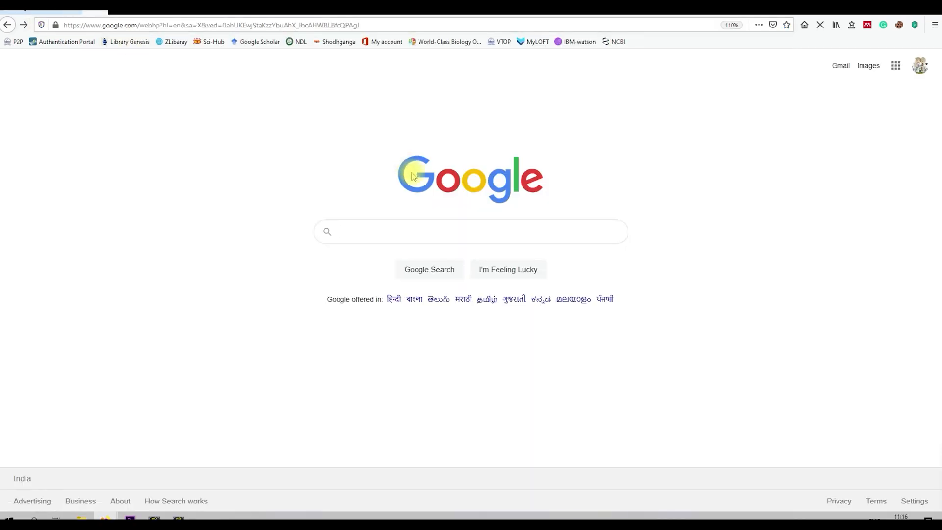
- Search qiime2 and reach the native conda installation guide's WSL instructions in the docs
type("qiime2")
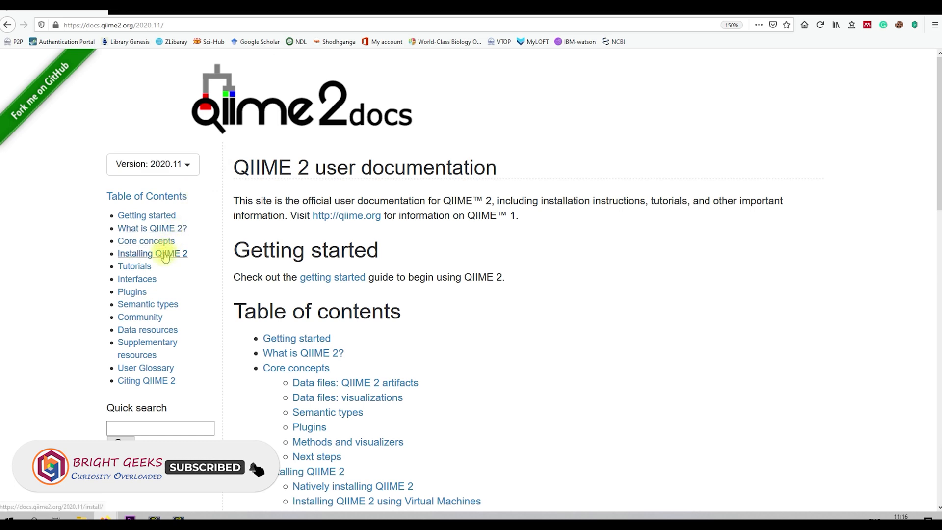
left_click(152, 253)
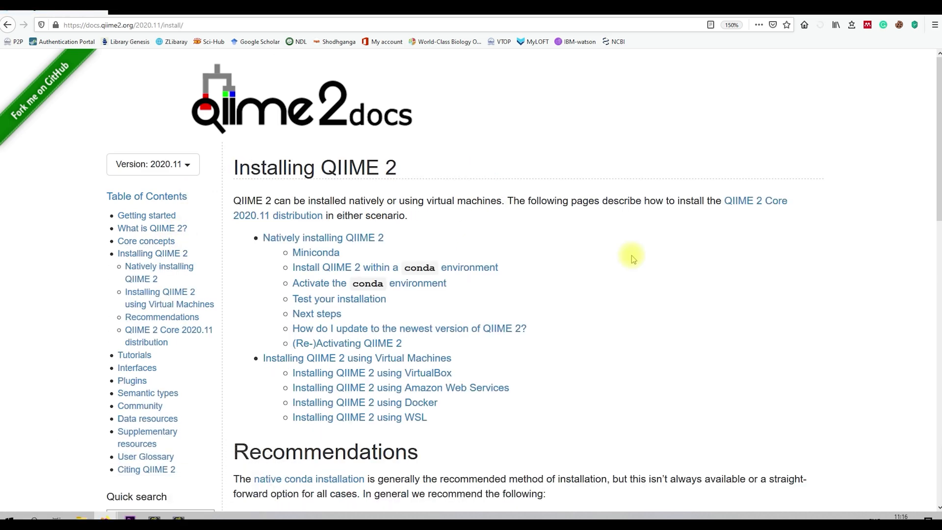
scroll("down", 3)
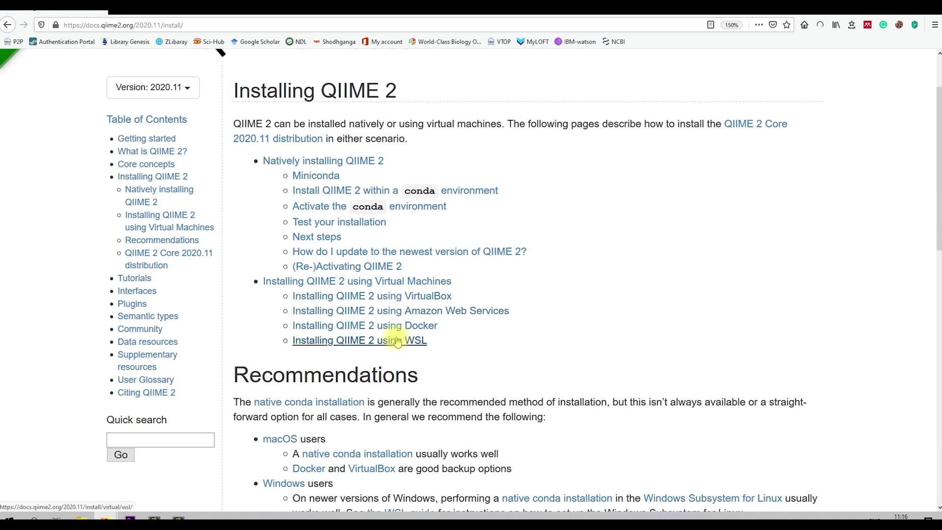
left_click(359, 340)
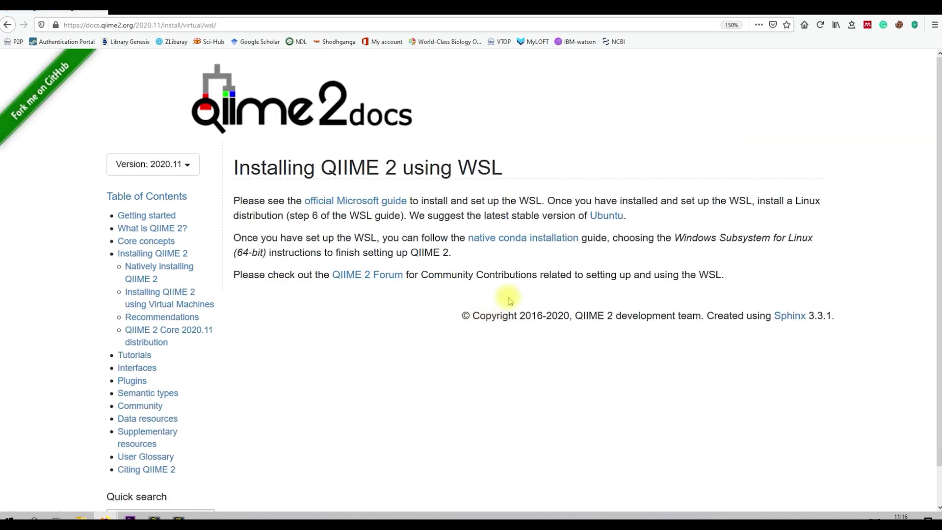
left_click(523, 238)
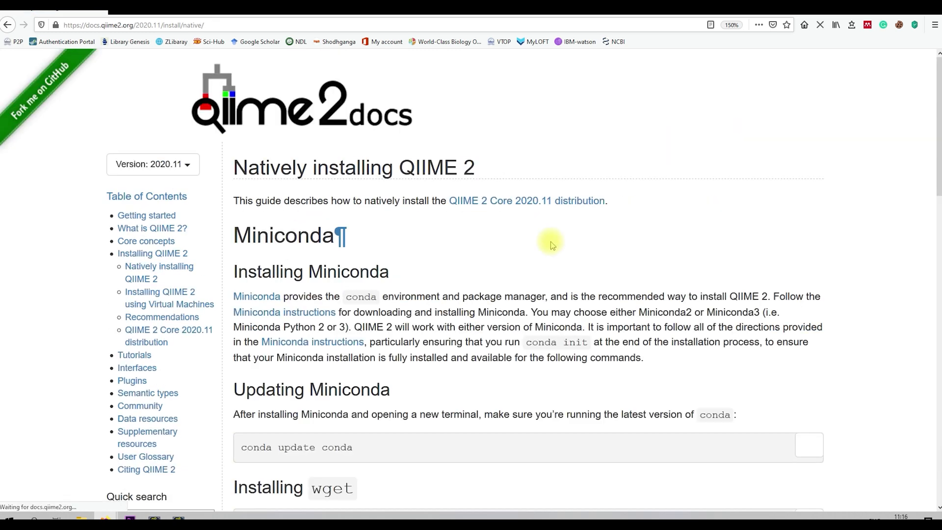
scroll("down", 3)
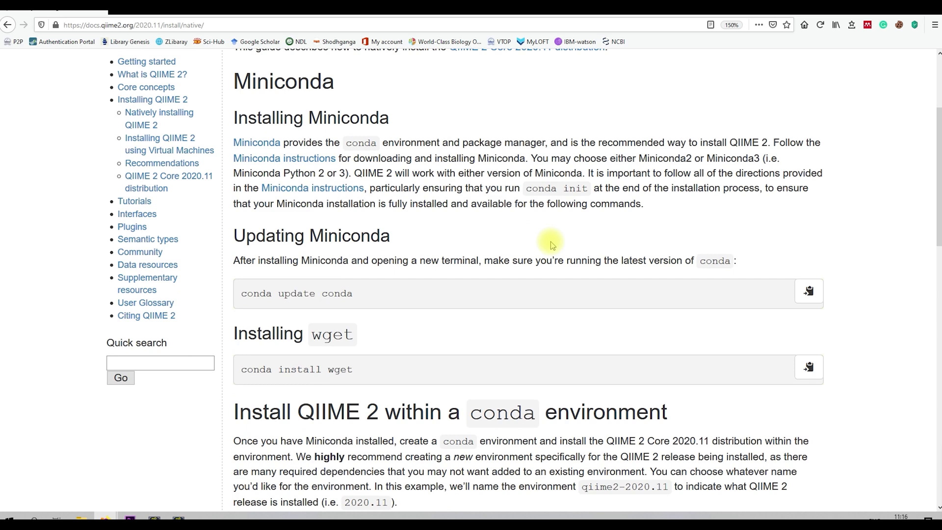
scroll("down", 3)
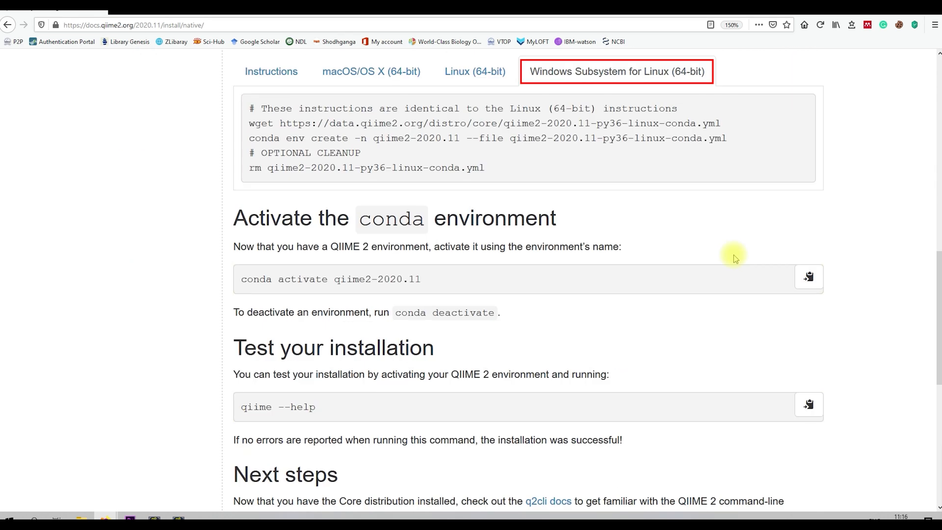
scroll("up", 3)
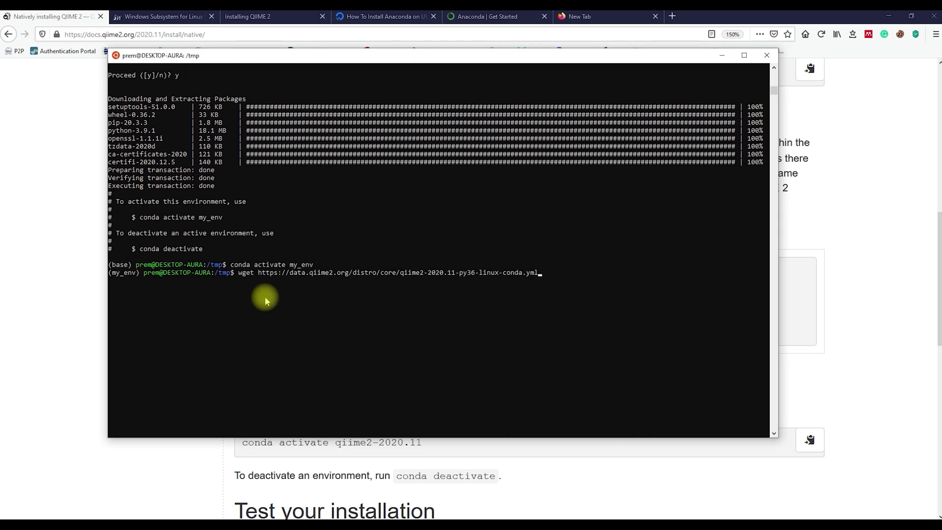
- Download qiime2-2020.11-py36-linux-conda.yml with wget and create the qiime2-2020.11 environment from it
key("Return")
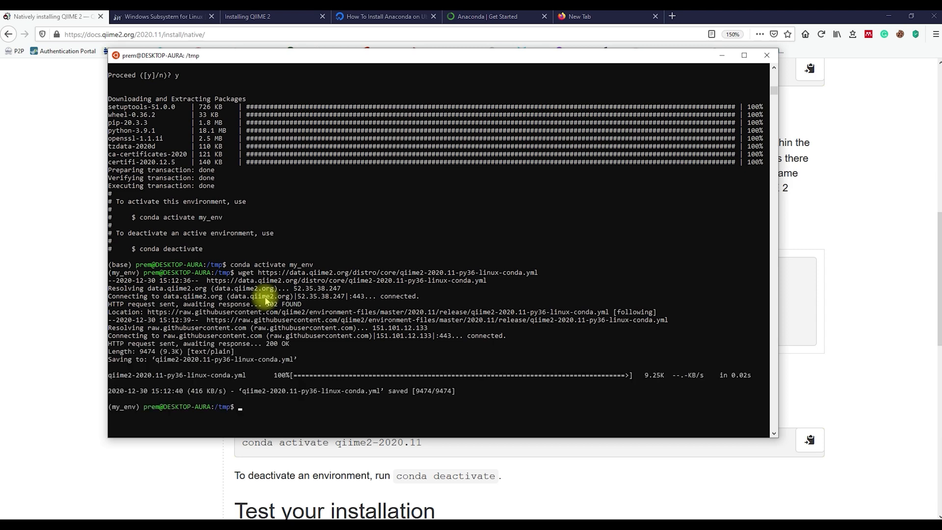
left_click(766, 54)
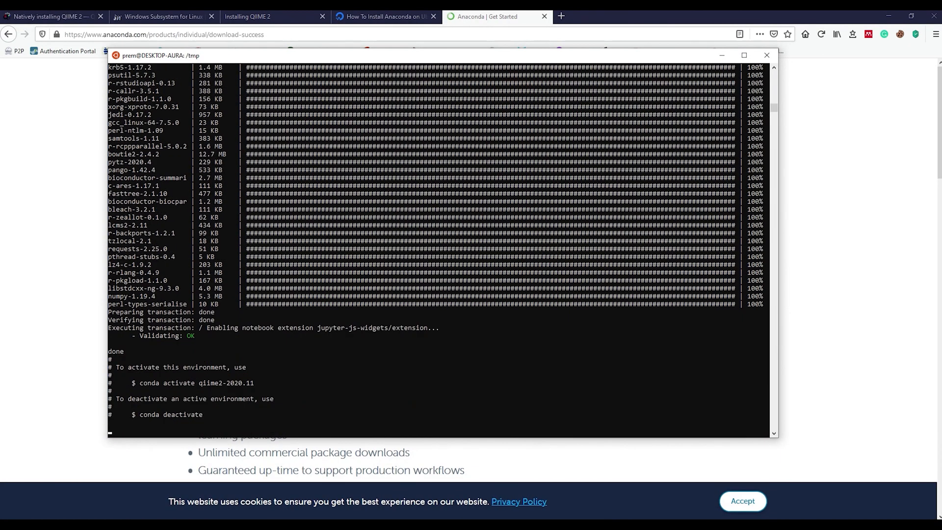
- Activate the qiime2-2020.11 conda environment
key("Return")
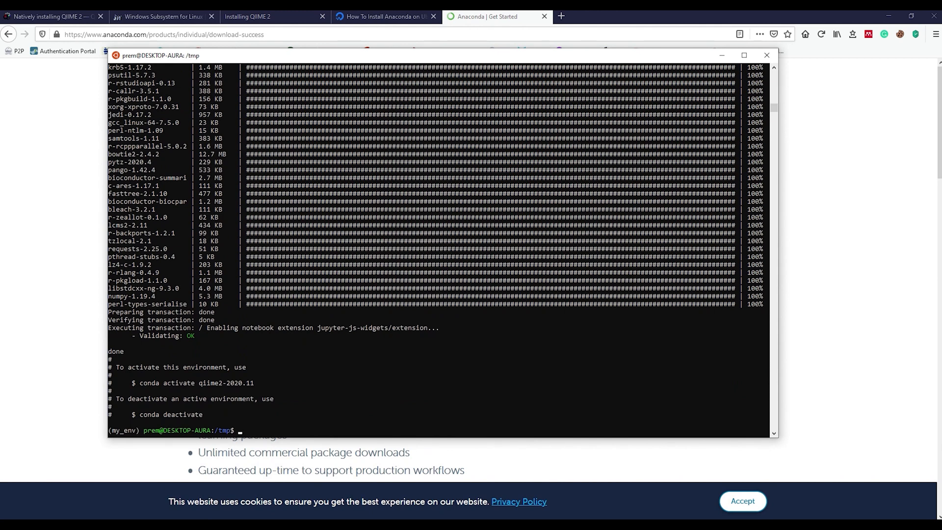
type("conda")
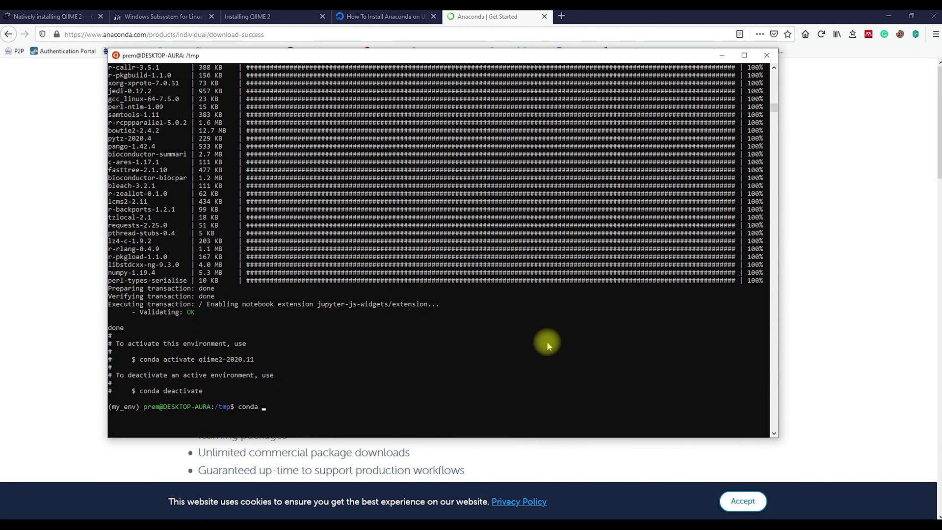
type("activate qiime2-2020.11")
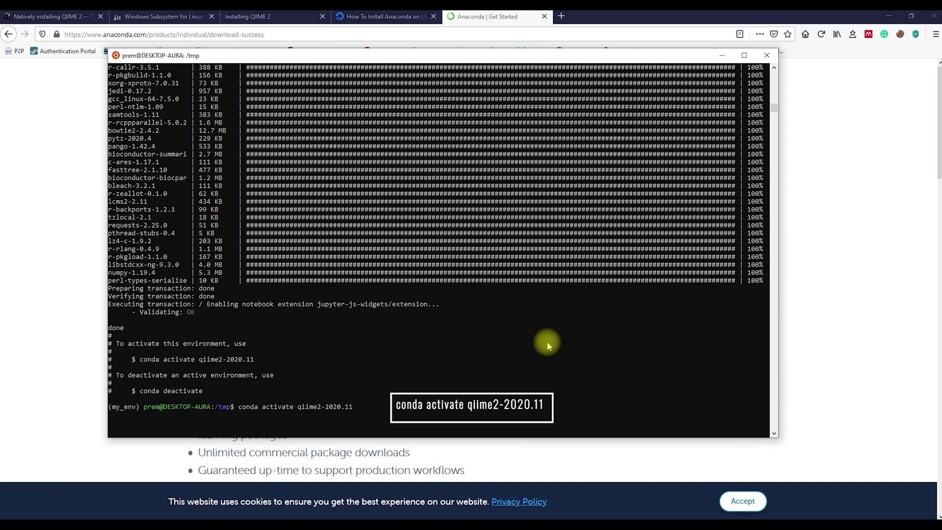
key("Return")
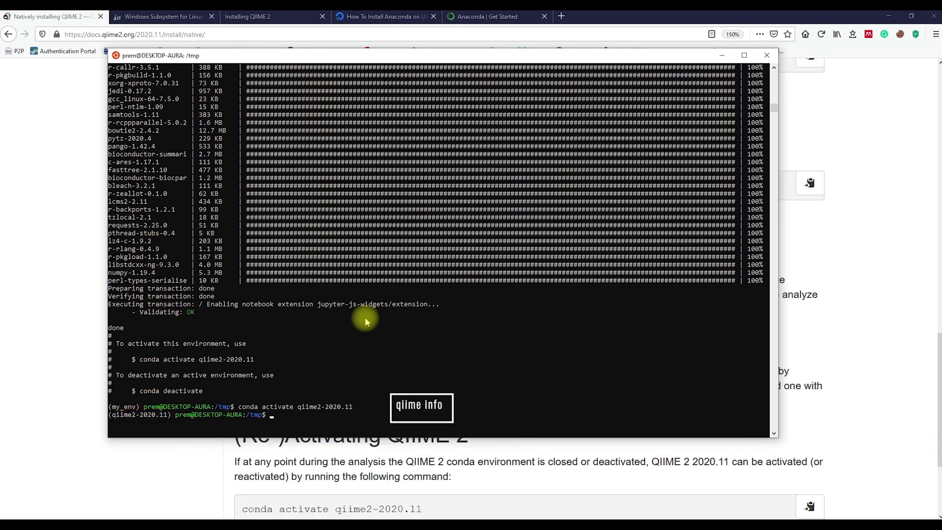
- Run qiime info to list QIIME 2 2020.11 versions and installed plugins
type("qiime")
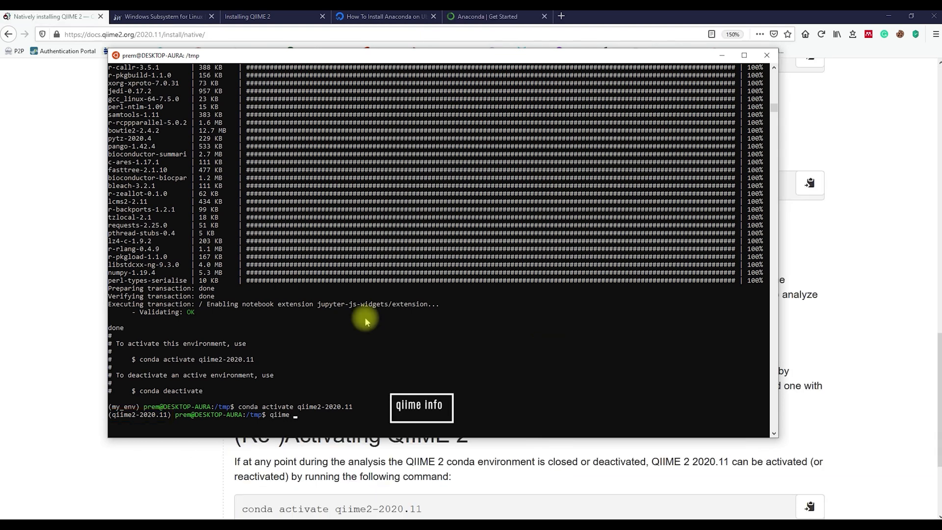
type("info")
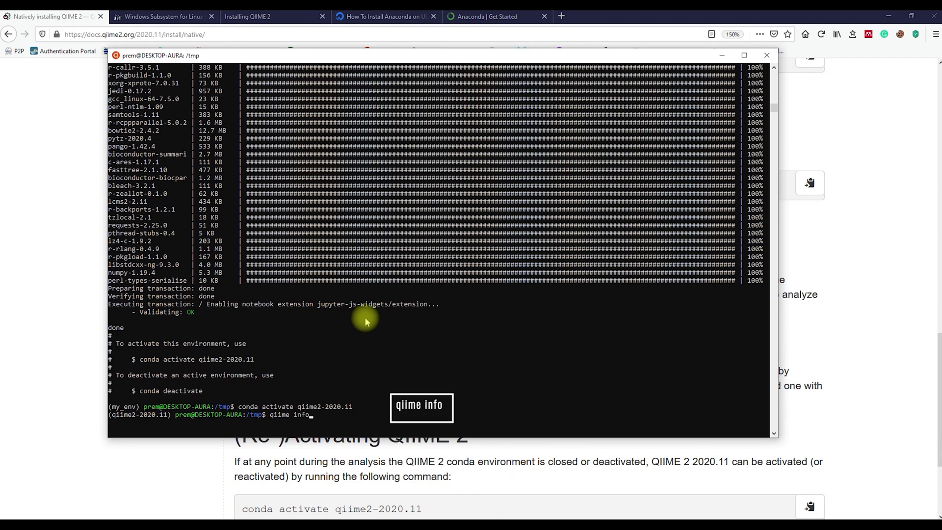
key("Return")
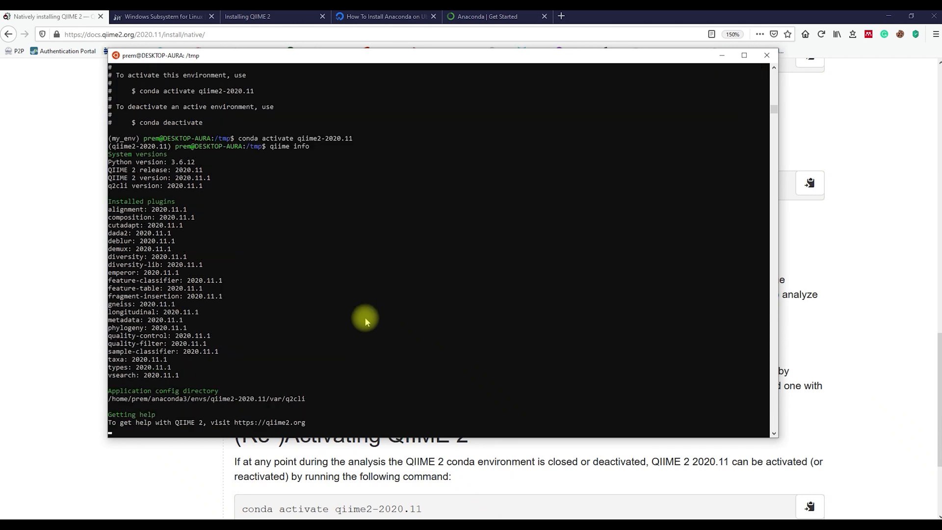